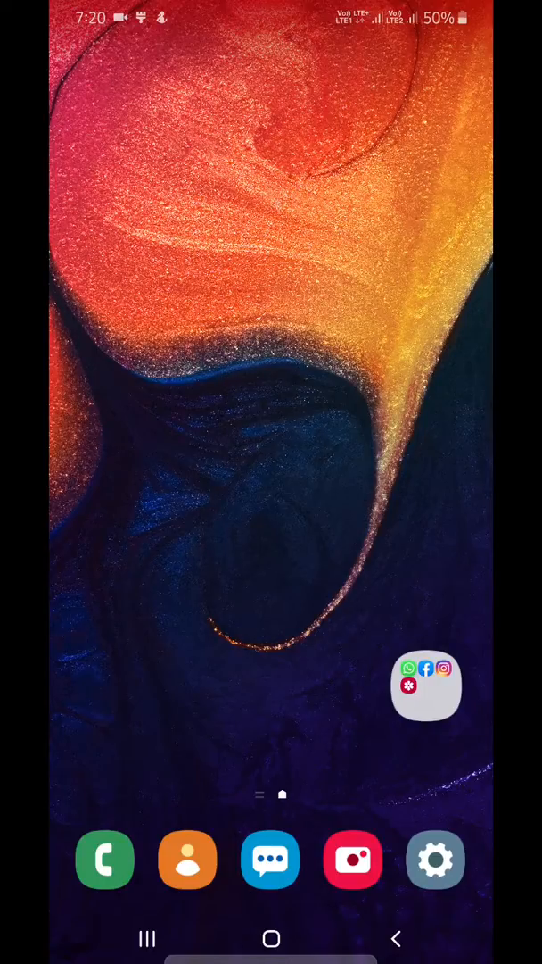
# Reach the Lock screen settings from the home screen's Settings app.
pyautogui.click(435, 860)
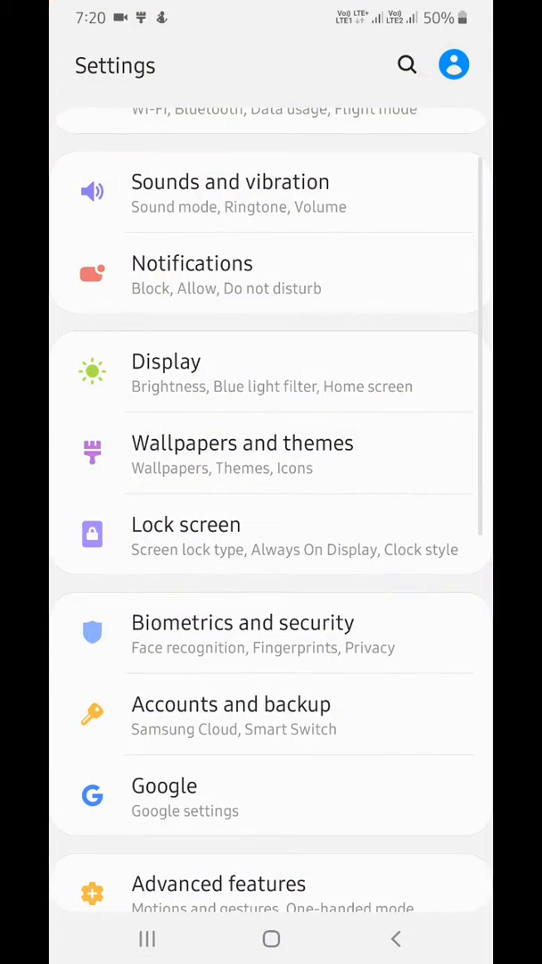
pyautogui.click(185, 525)
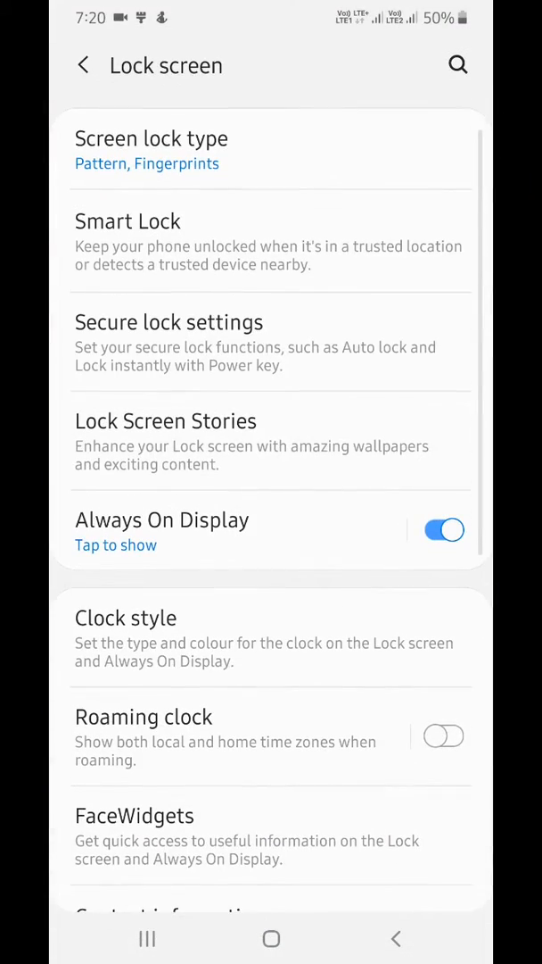
# Enable Music and Bixby Routines FaceWidgets with Show on Always On Display, then return to Lock screen.
pyautogui.scroll(-3)
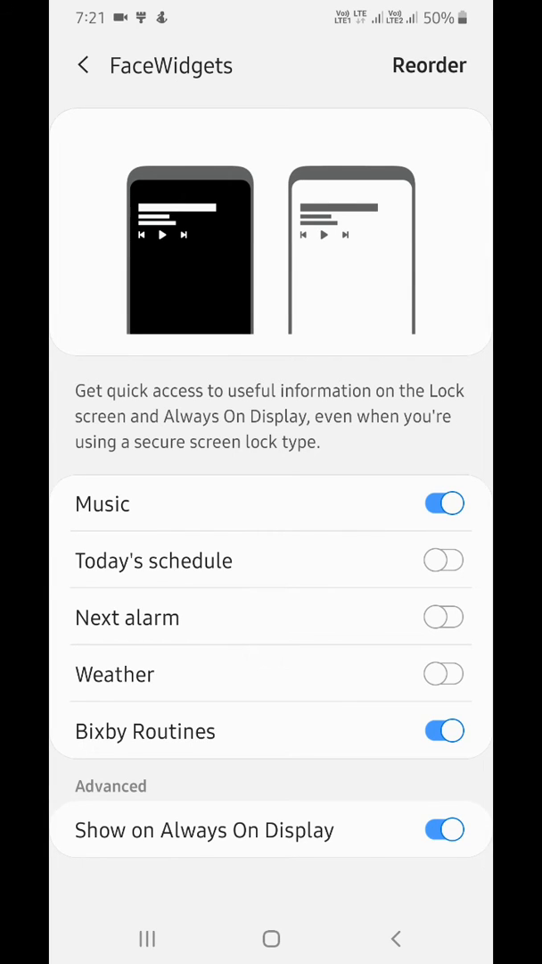
pyautogui.click(82, 64)
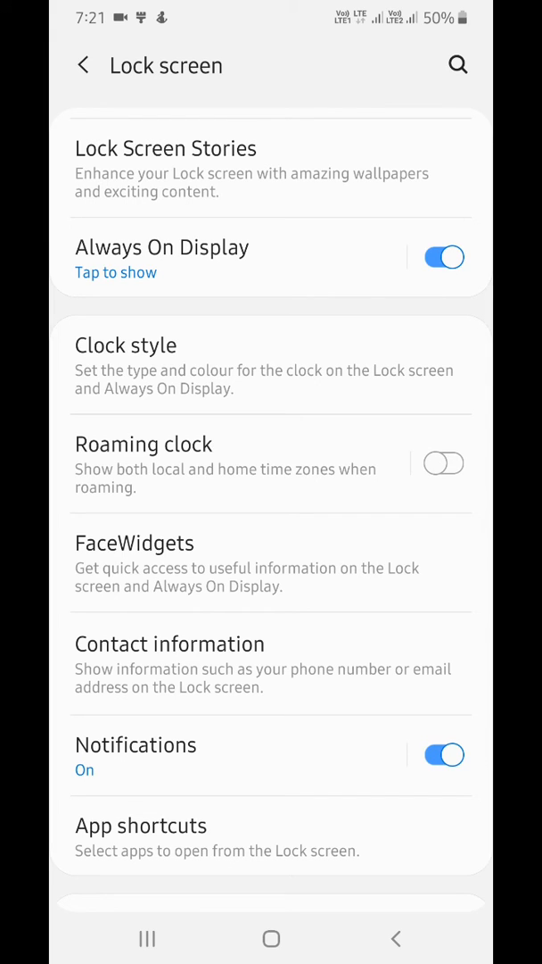
# Leave Settings and return to the One UI Home screen.
pyautogui.click(271, 938)
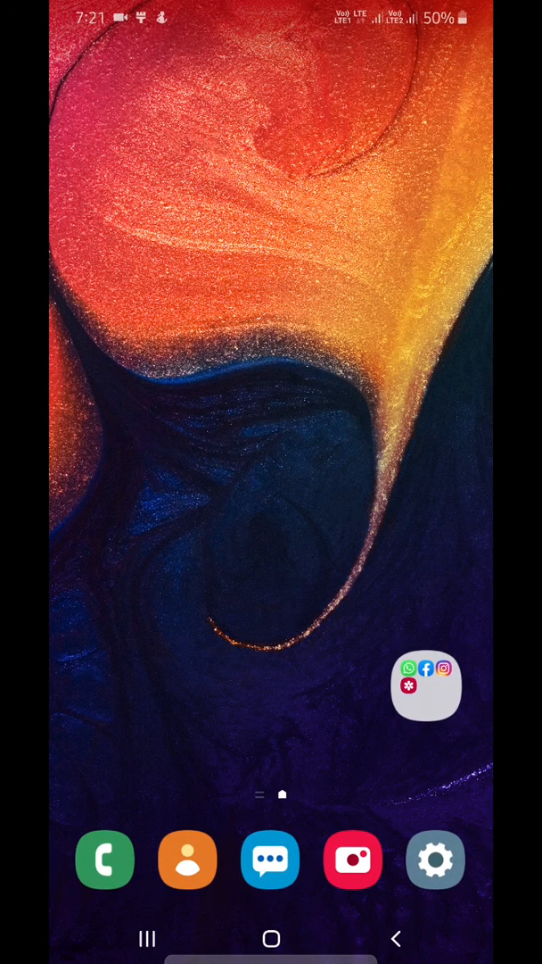